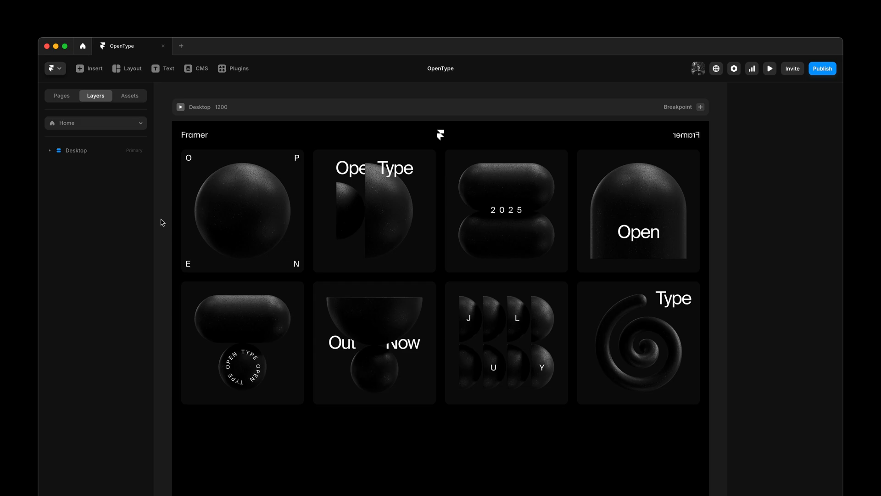
# Scroll the canvas to reveal the Star, 1/2, AA, Go and ffi type cards
pyautogui.scroll(-3)
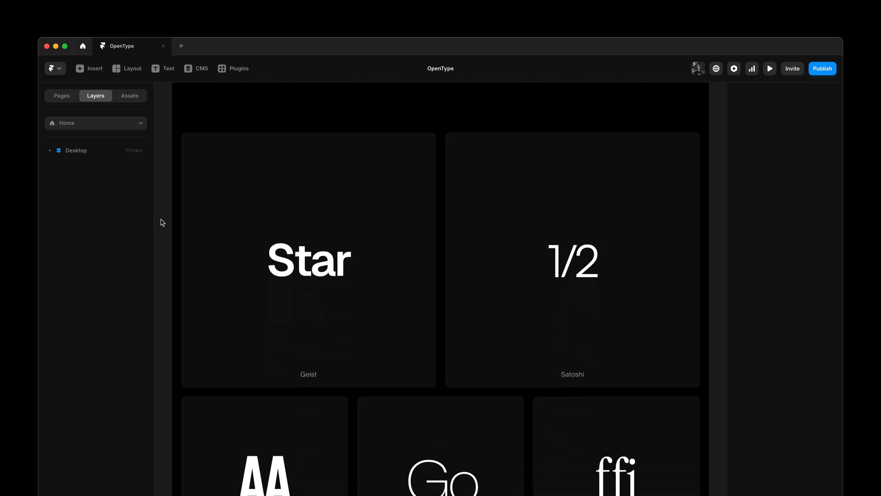
pyautogui.scroll(3)
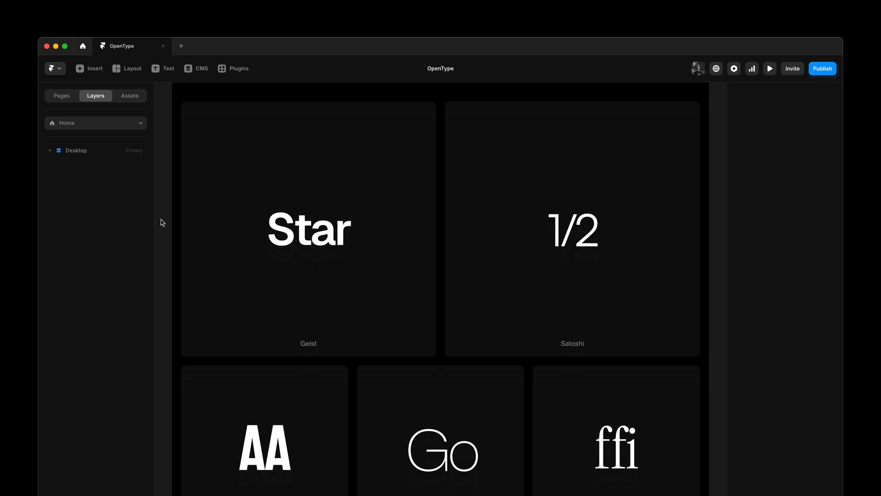
# Select the Geist Star text and enable OpenType, reviewing its Stylistic Sets
pyautogui.click(308, 228)
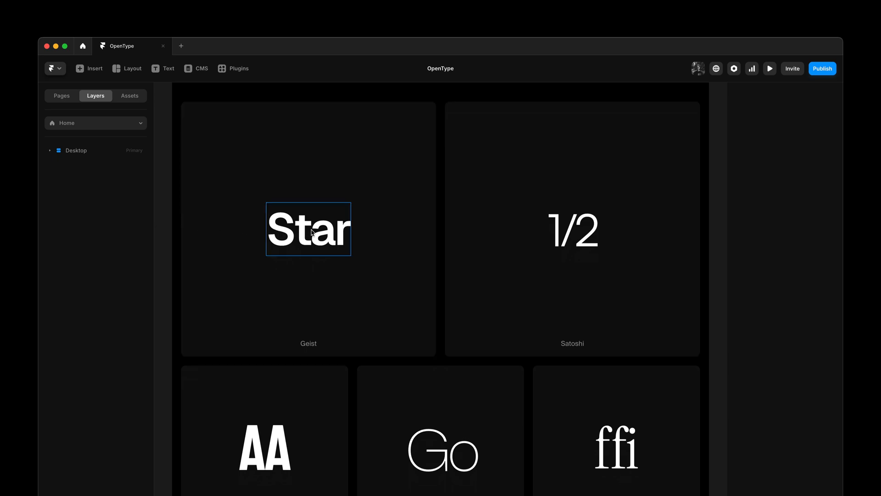
pyautogui.click(308, 228)
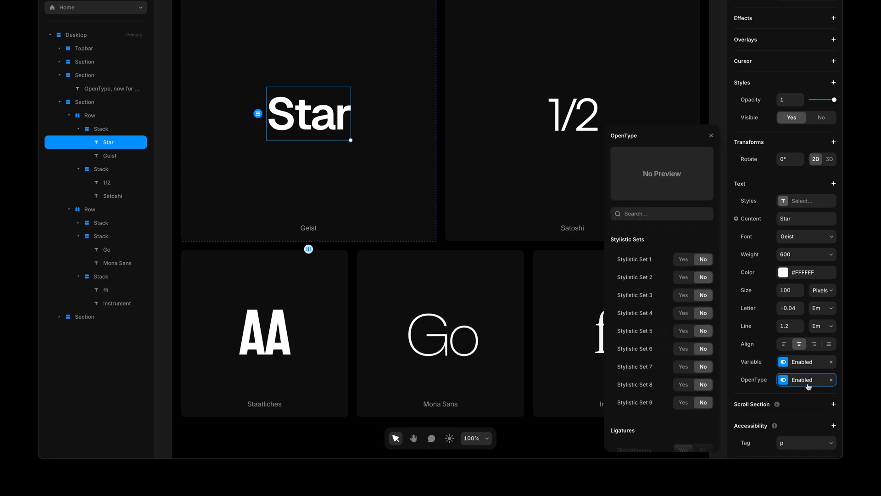
pyautogui.click(683, 259)
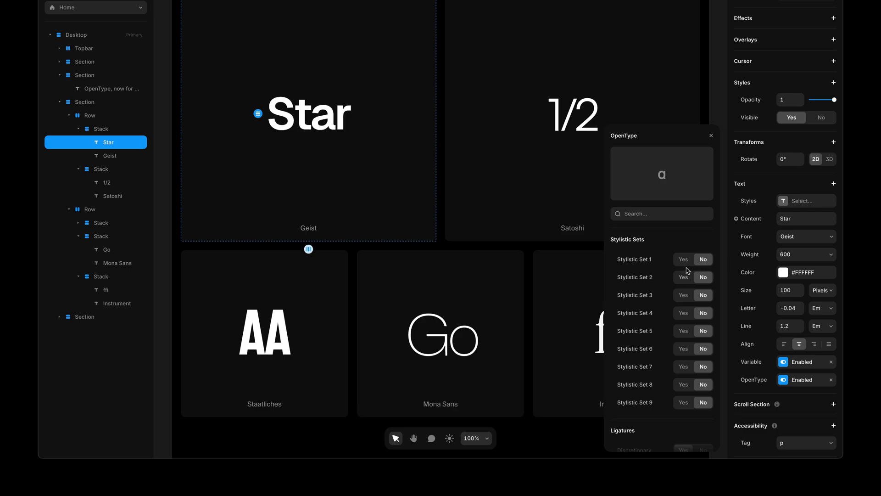
pyautogui.click(711, 135)
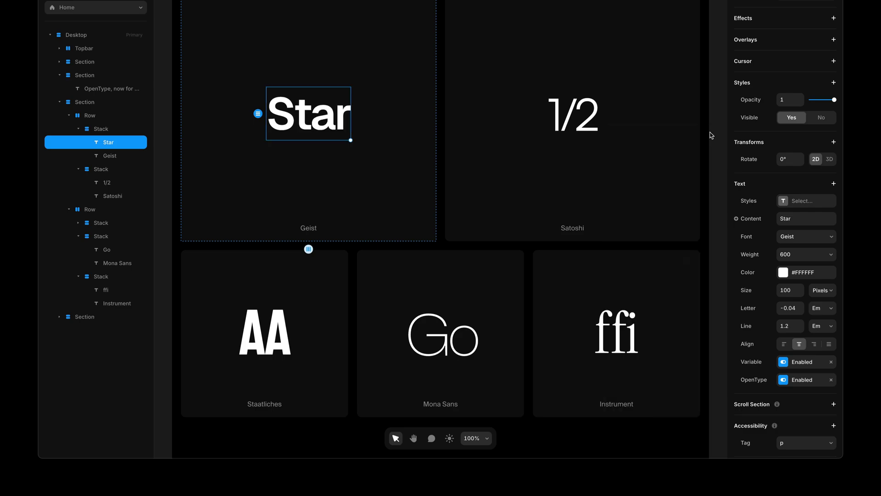
# Enable OpenType on Satoshi 1/2, set Fractions to Yes and size 144 px
pyautogui.click(572, 113)
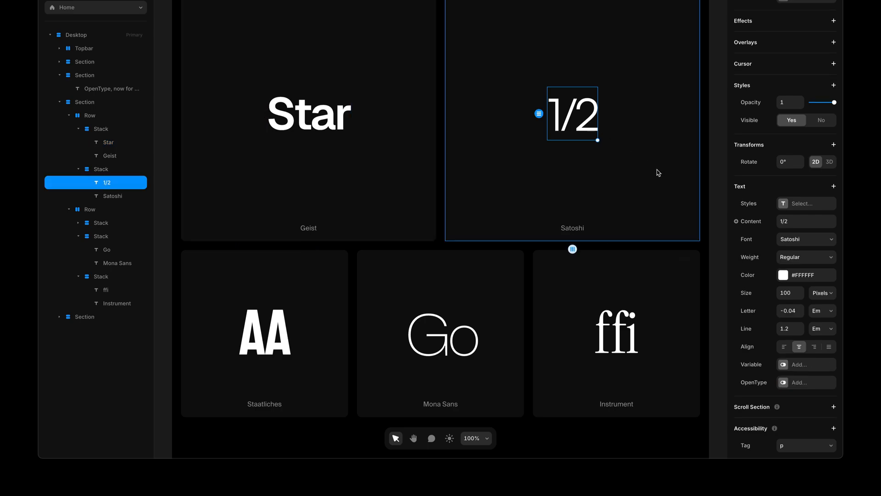
pyautogui.click(806, 383)
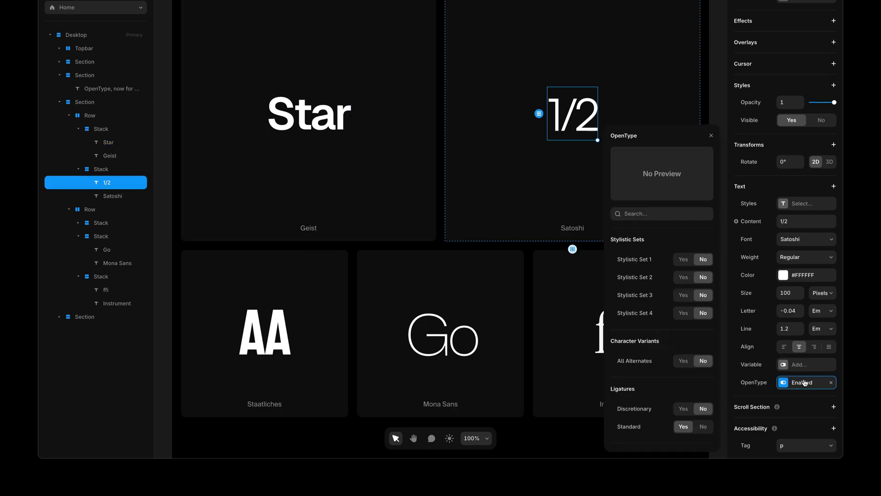
pyautogui.scroll(-3)
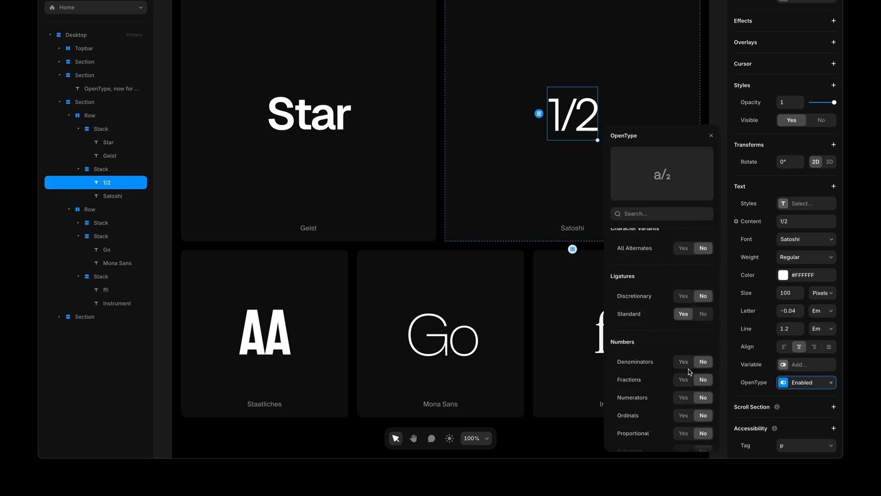
pyautogui.click(683, 379)
pyautogui.write('144')
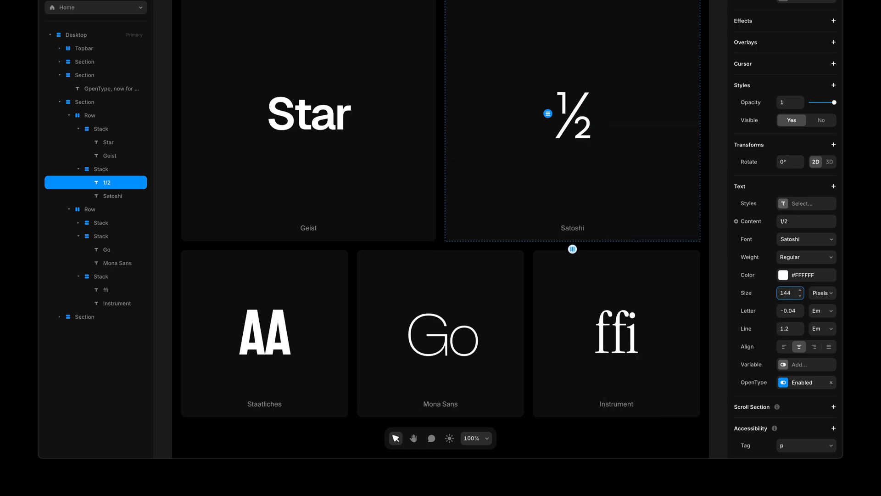
pyautogui.click(571, 115)
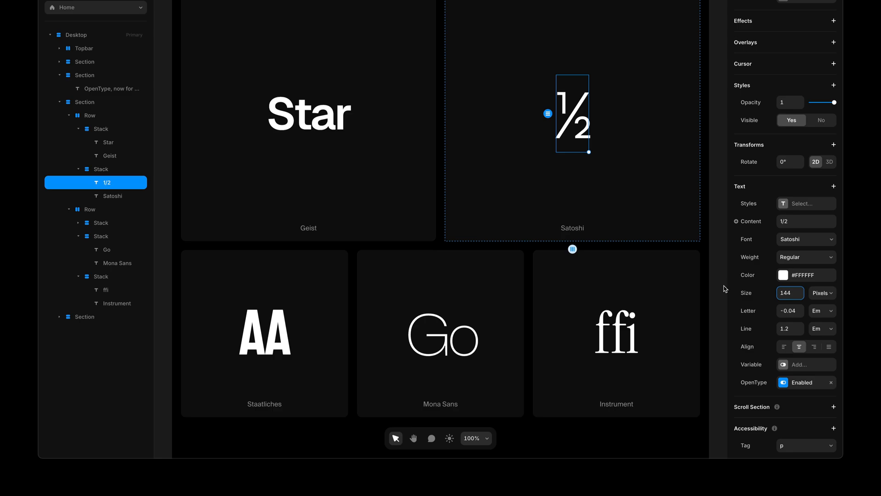
pyautogui.click(721, 287)
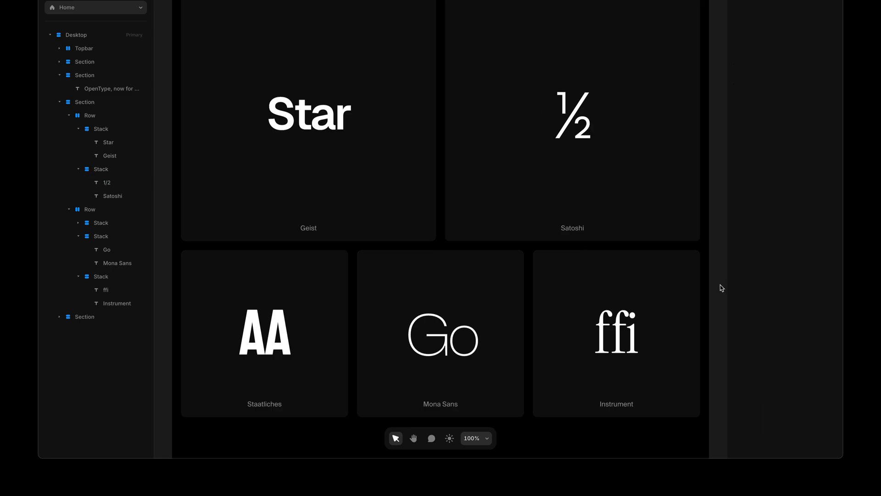
# Enable OpenType on Staatliches AA and set All Alternates to Yes
pyautogui.click(264, 334)
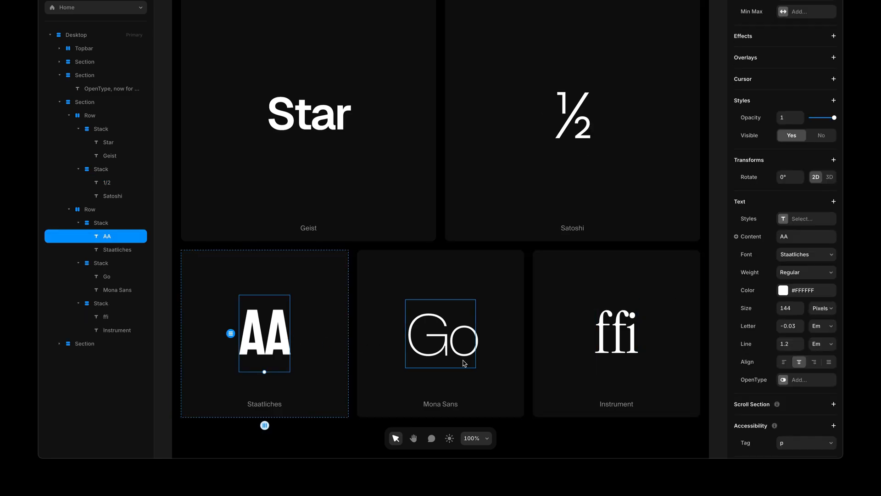
pyautogui.click(806, 380)
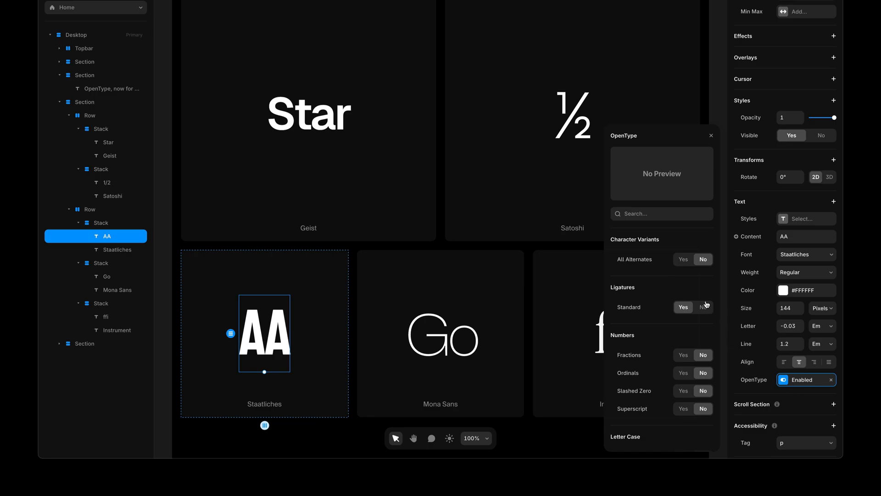
pyautogui.click(683, 259)
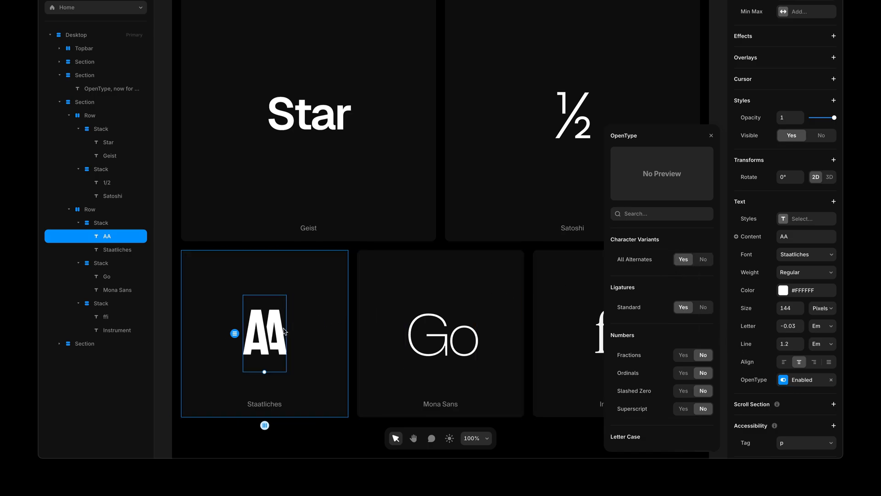
pyautogui.moveTo(319, 341)
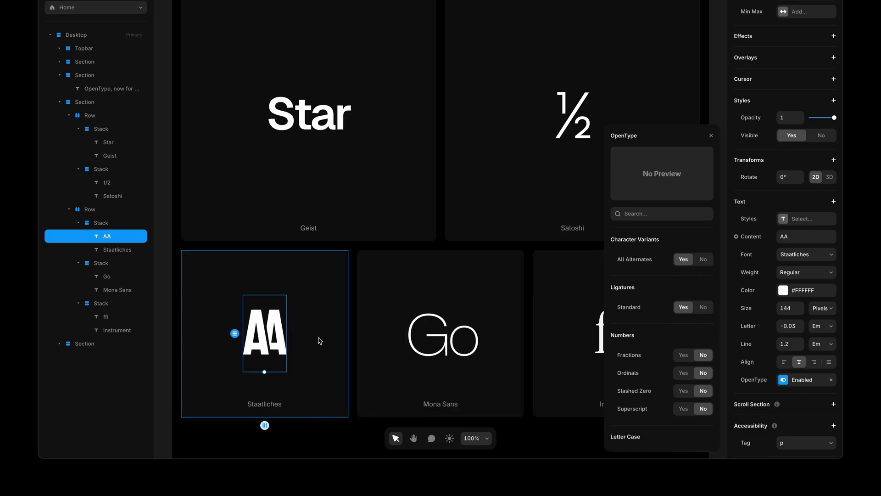
pyautogui.click(100, 222)
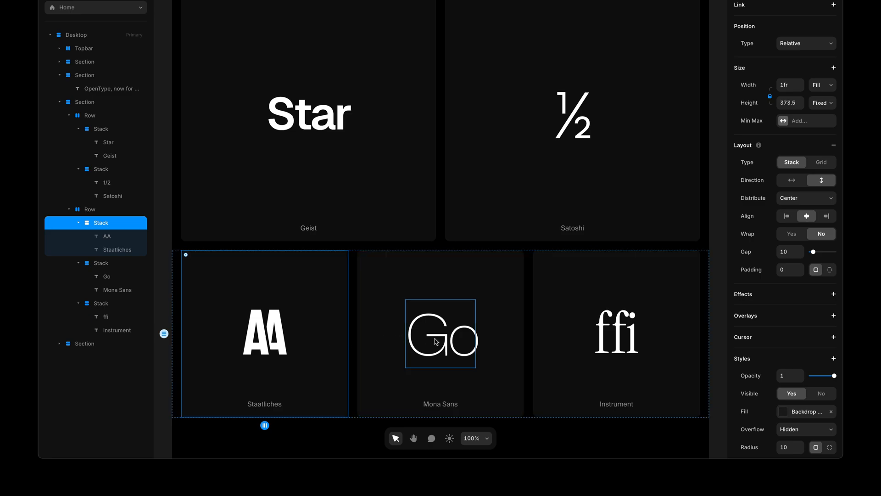
# Select the Mona Sans Go text and enable OpenType, checking its Stylistic Sets
pyautogui.click(441, 334)
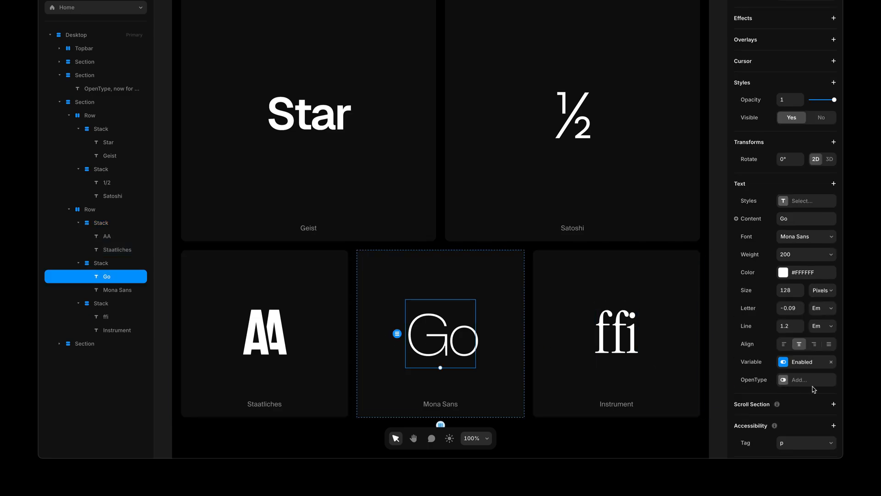
pyautogui.click(783, 379)
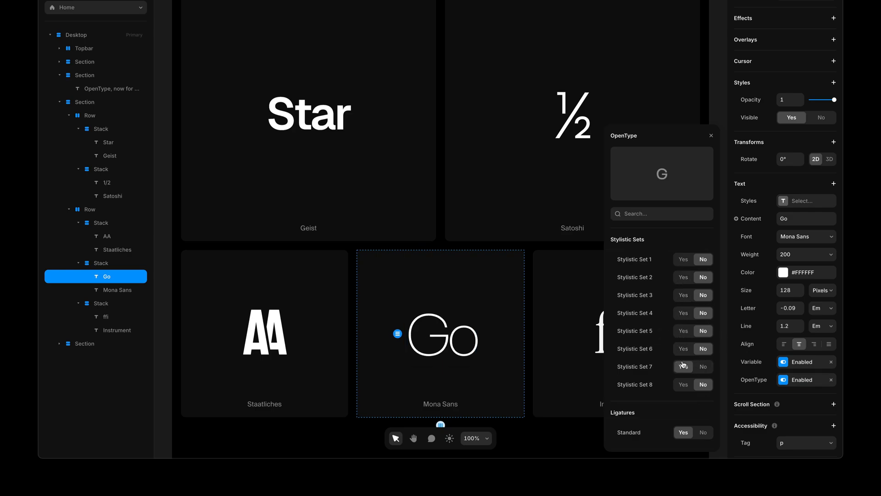
pyautogui.click(89, 209)
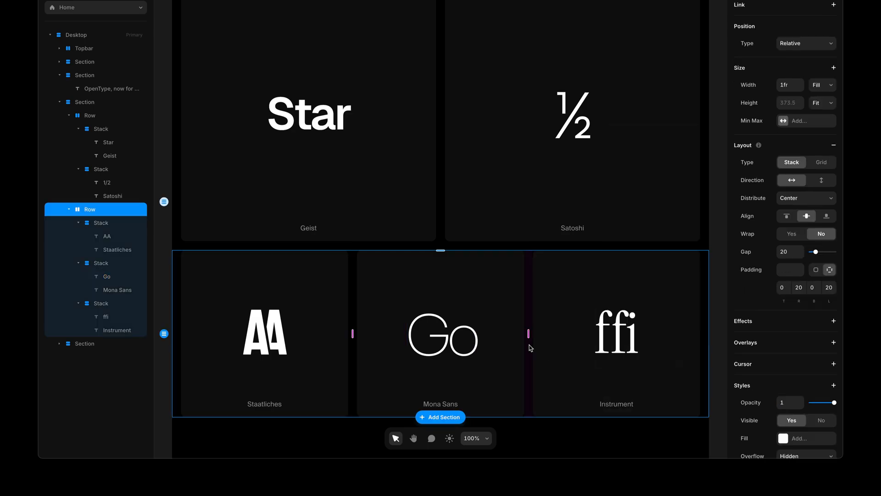
# Set Standard Ligatures on Instrument ffi to No, then back to Yes
pyautogui.scroll(-3)
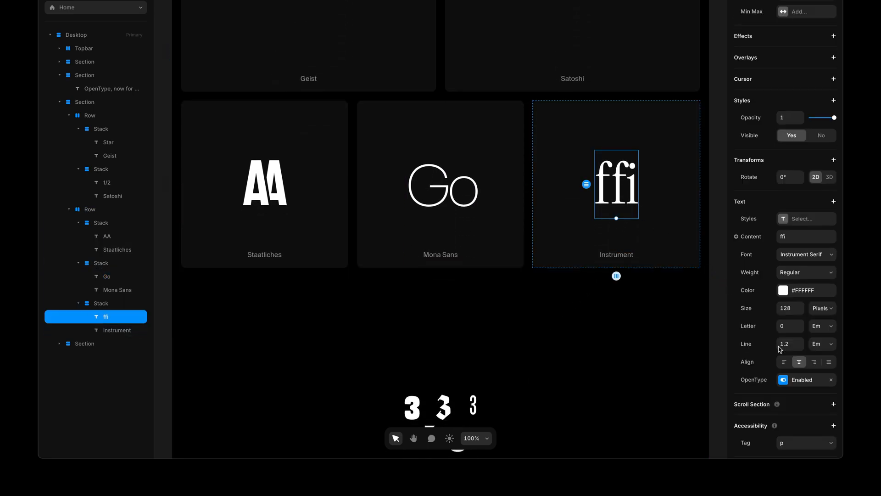
pyautogui.click(798, 380)
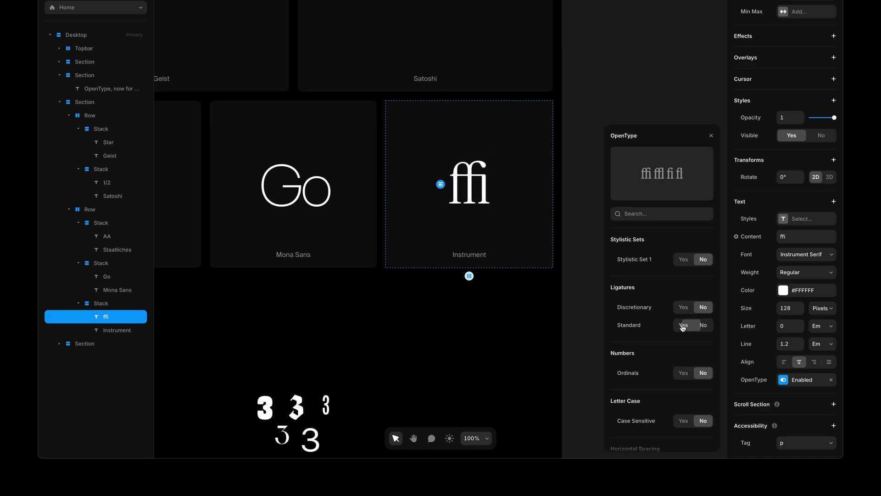
pyautogui.click(683, 325)
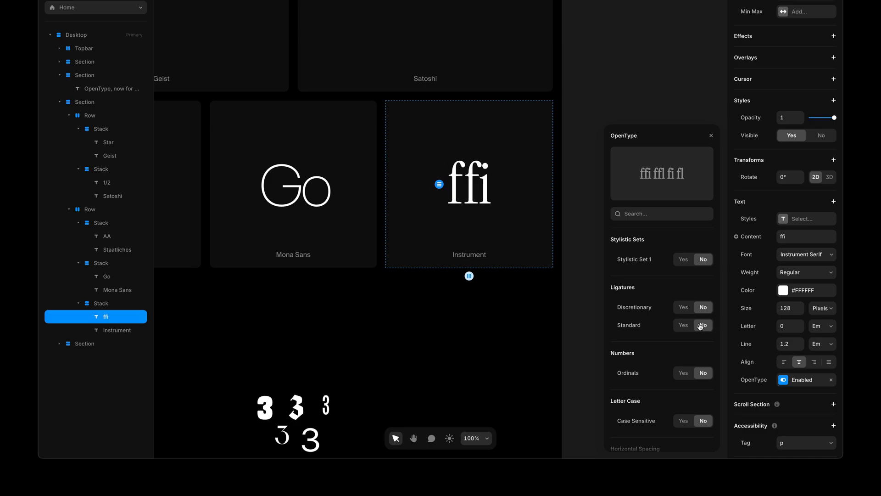
pyautogui.click(683, 325)
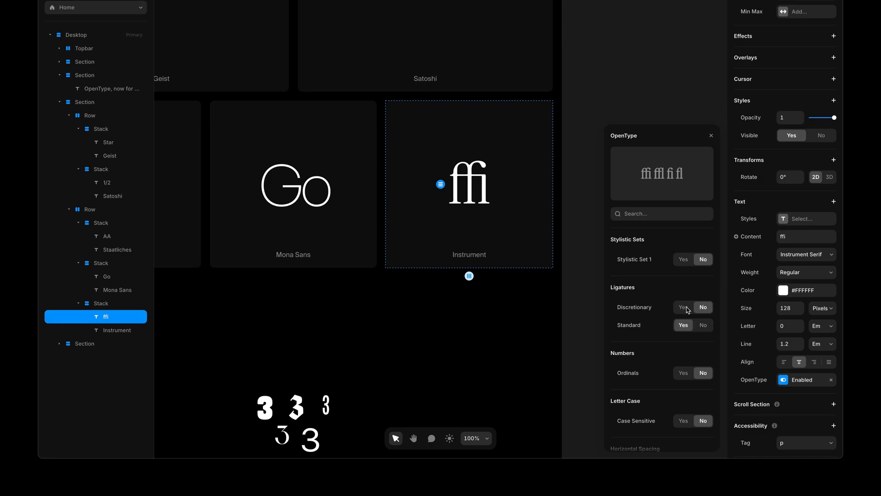
pyautogui.click(711, 136)
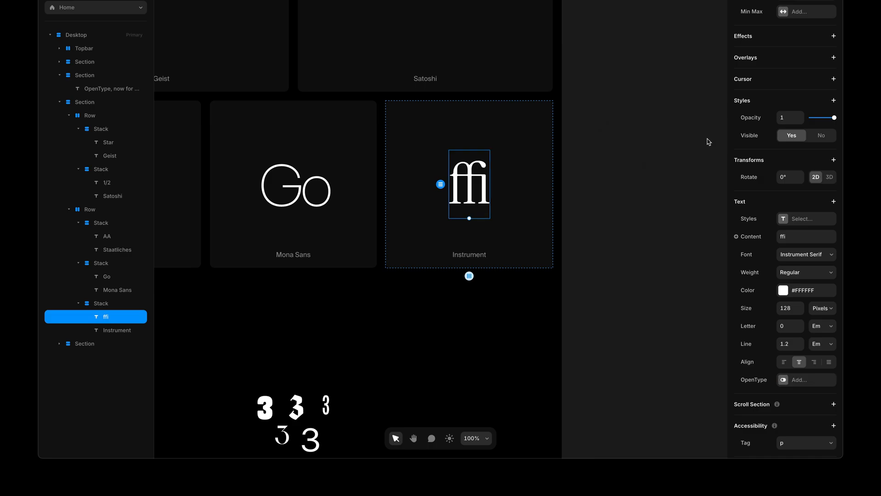
pyautogui.click(661, 183)
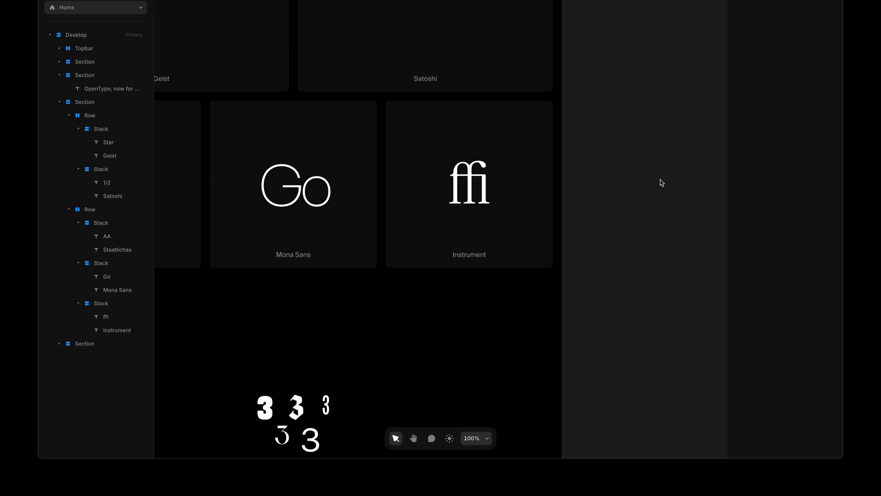